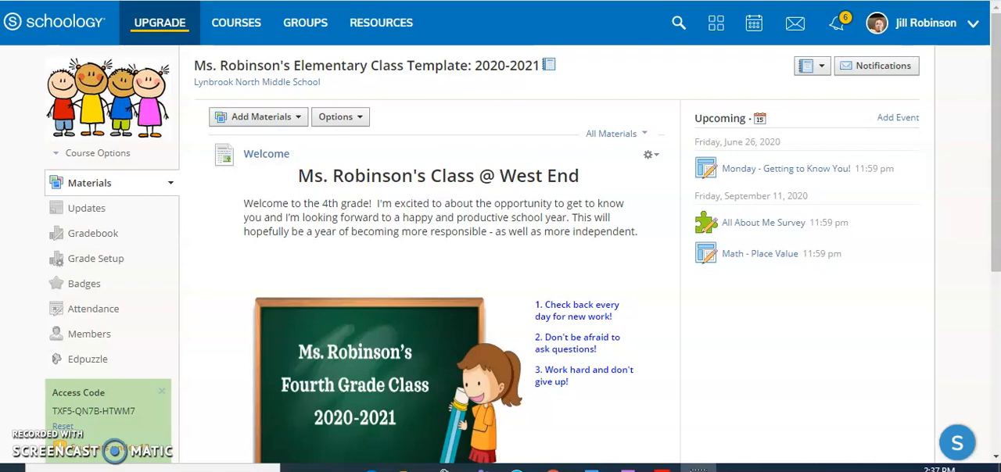
Scroll through the example Welcome page, then switch to the Grade 6 English Section 1 Materials.
scroll("down", 3)
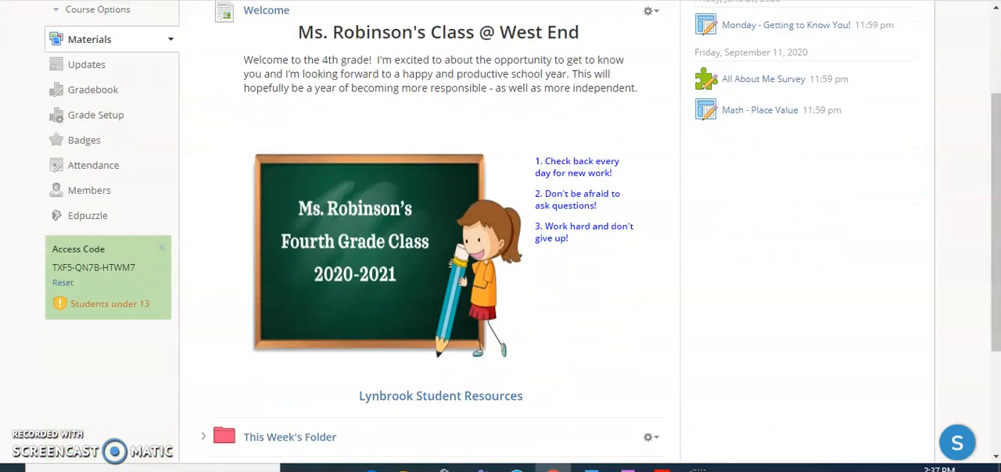
scroll("down", 3)
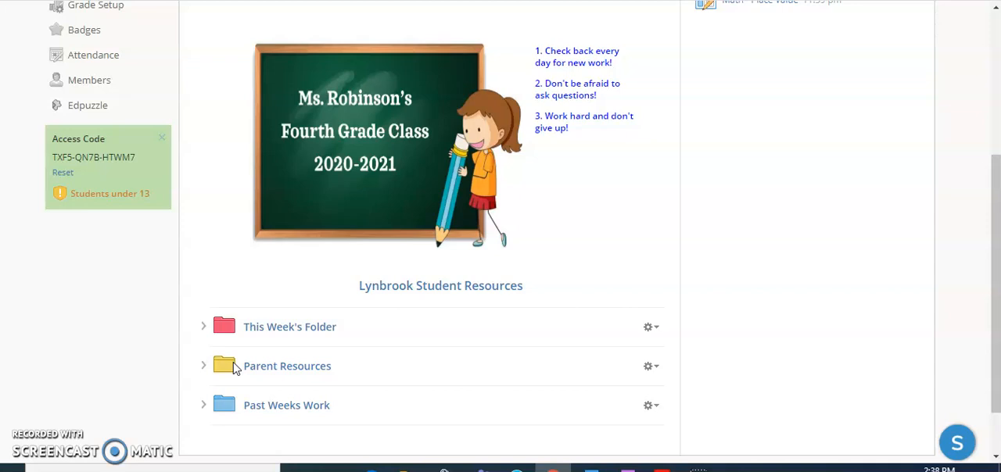
scroll("up", 3)
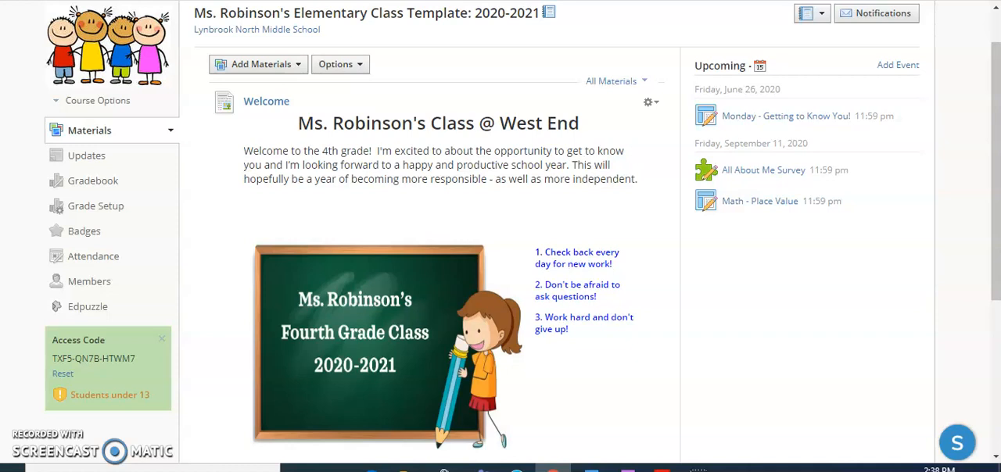
mouse_move(391, 140)
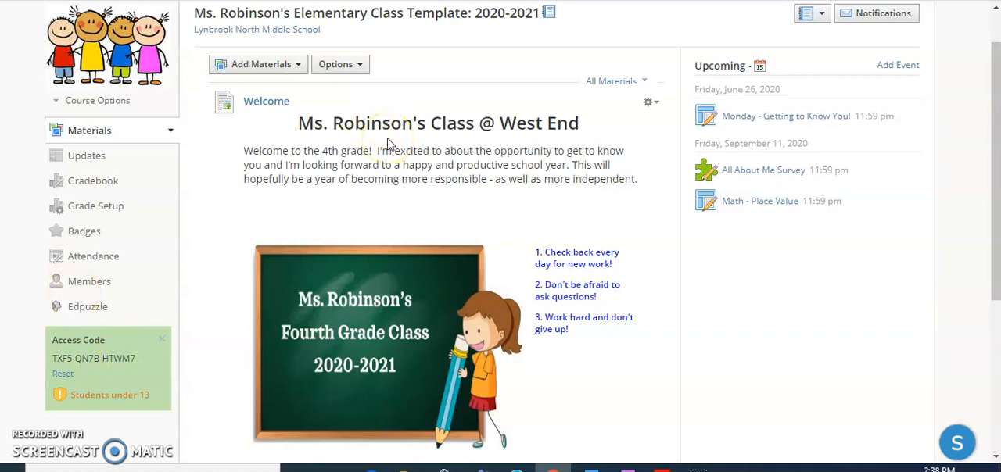
mouse_move(322, 153)
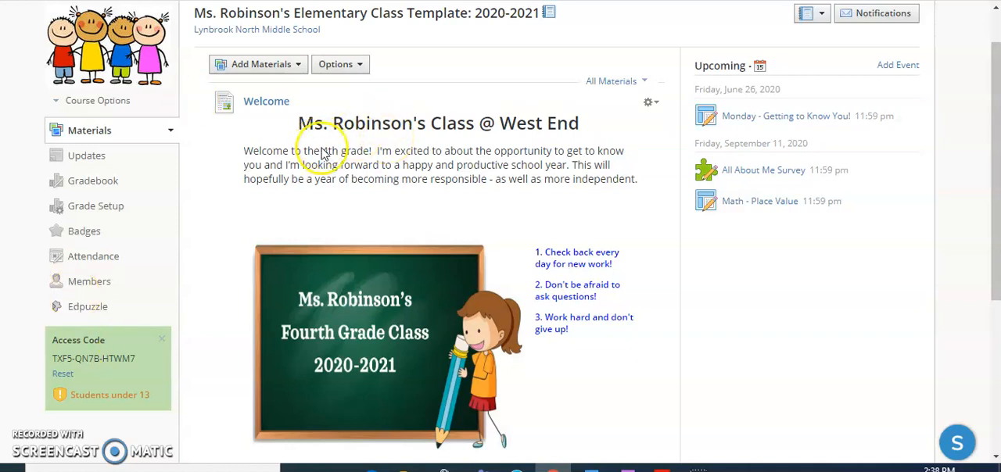
mouse_move(560, 219)
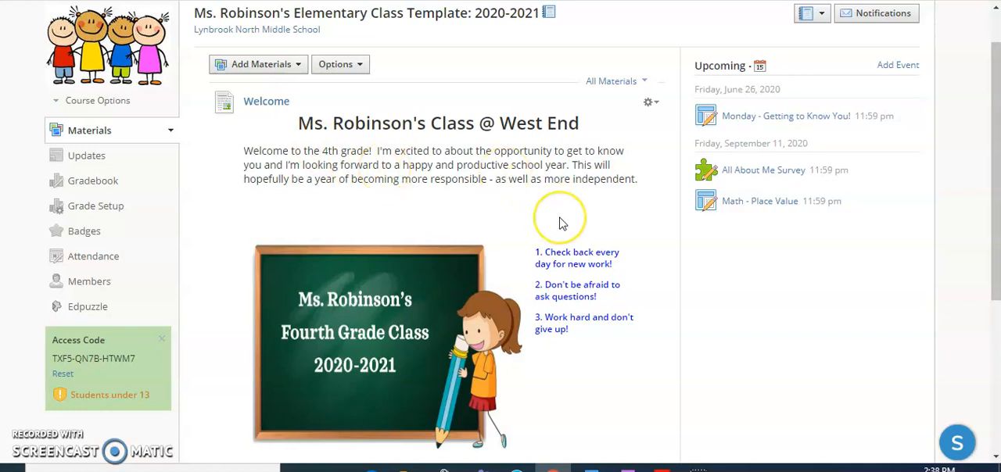
scroll("down", 3)
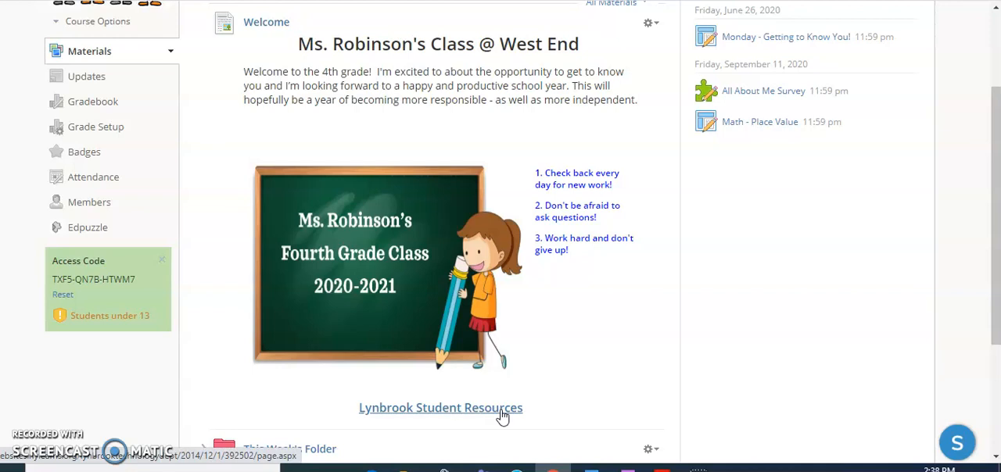
right_click(437, 75)
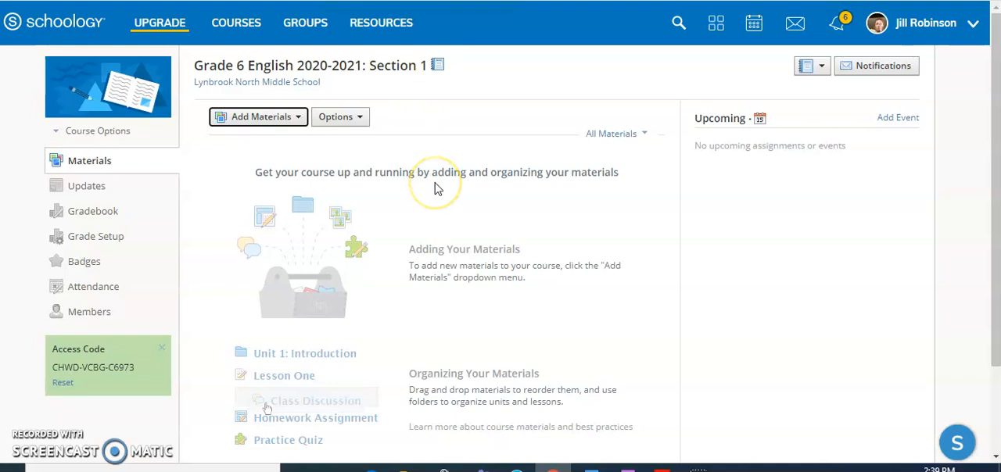
mouse_move(712, 261)
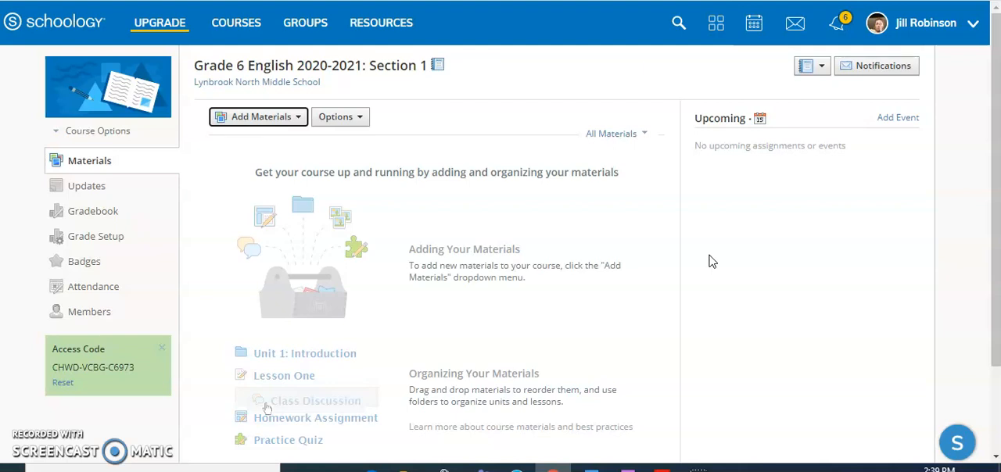
Start a new page from Add Materials in the Grade 6 English course.
left_click(259, 116)
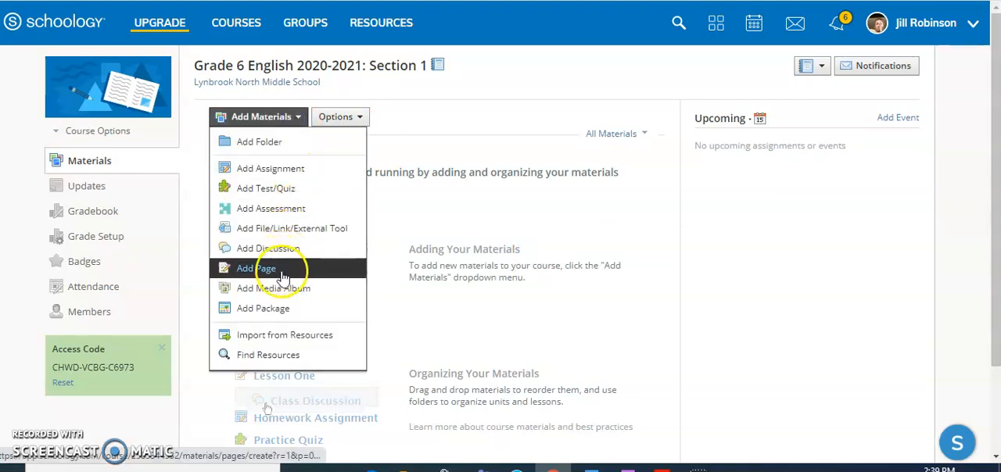
left_click(256, 269)
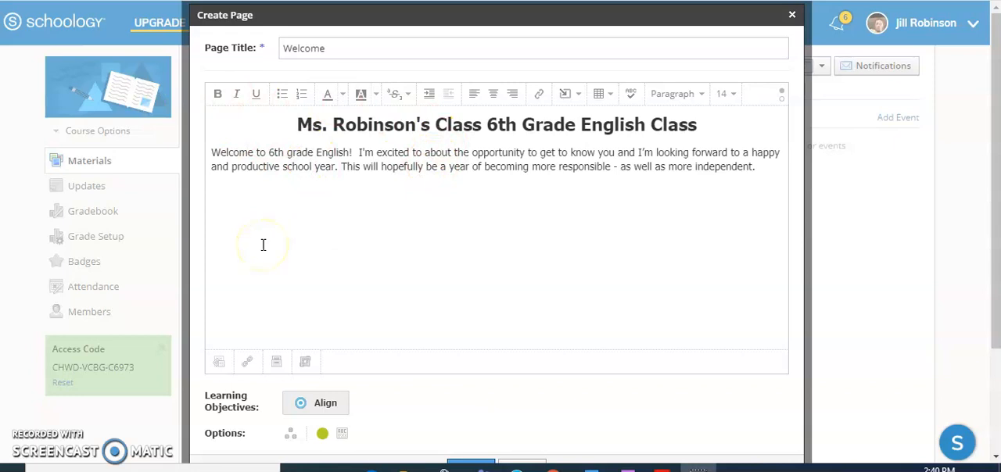
mouse_move(469, 190)
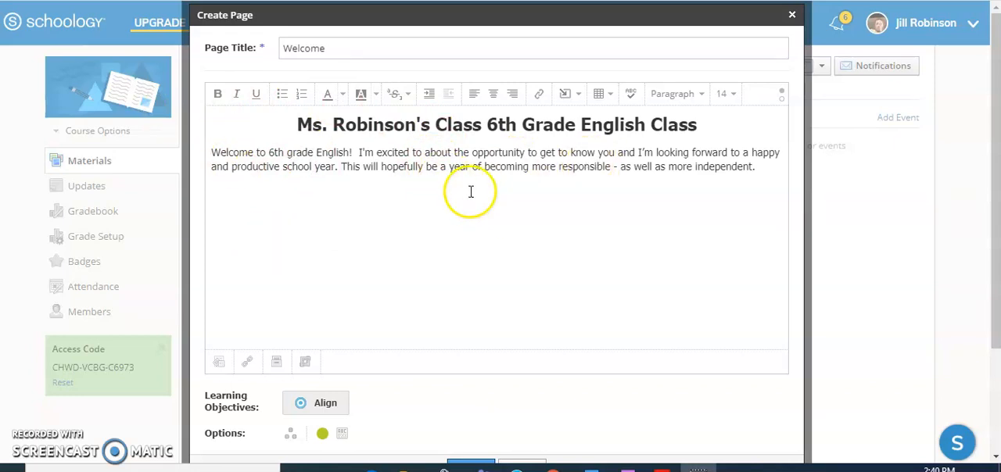
mouse_move(256, 93)
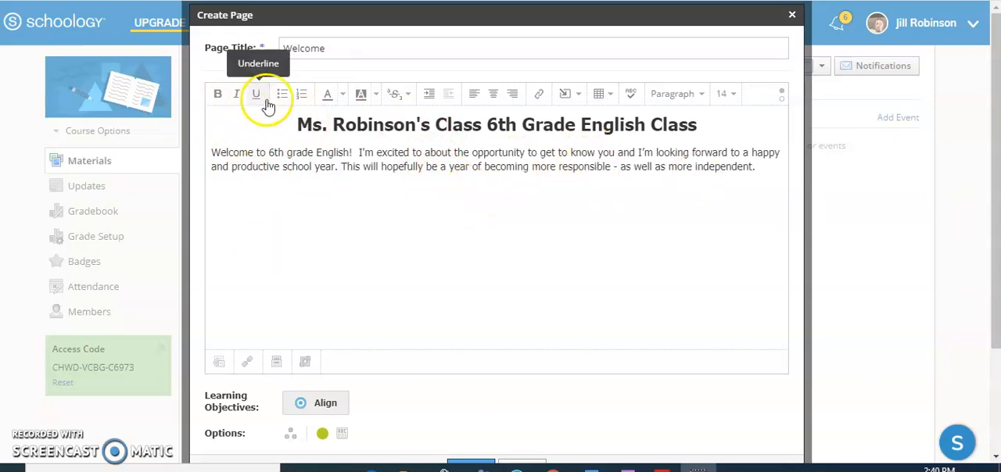
mouse_move(234, 97)
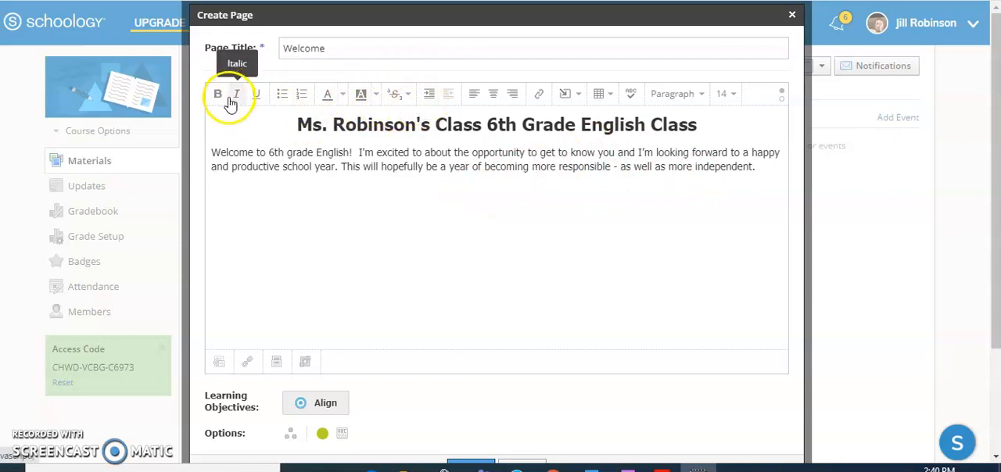
mouse_move(574, 118)
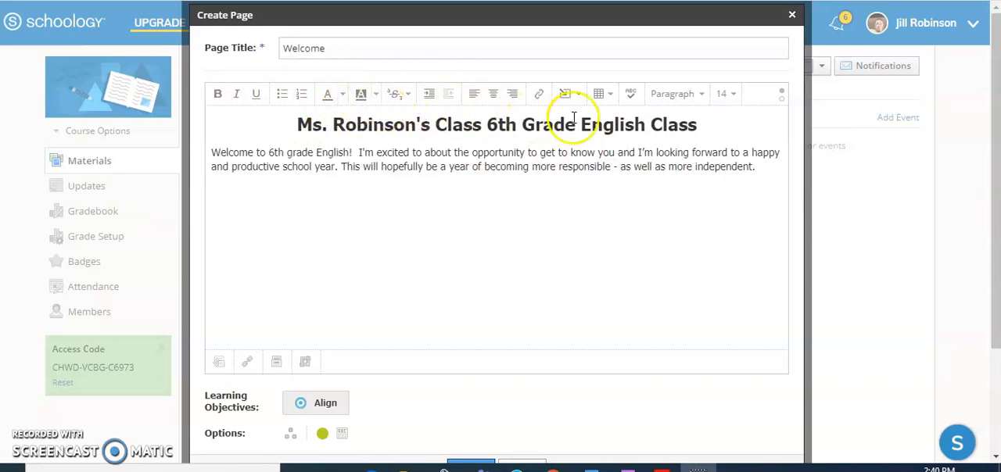
Select the class heading and adjust its text size from the size options.
double_click(669, 125)
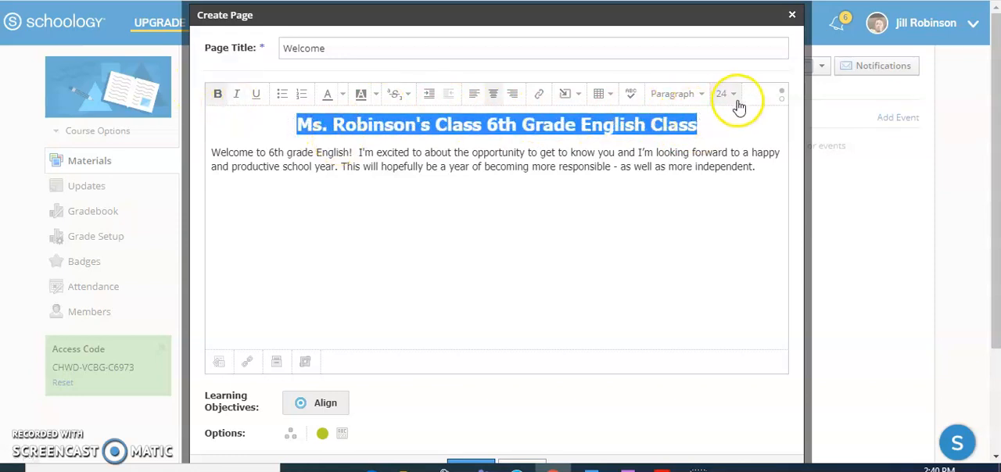
left_click(727, 94)
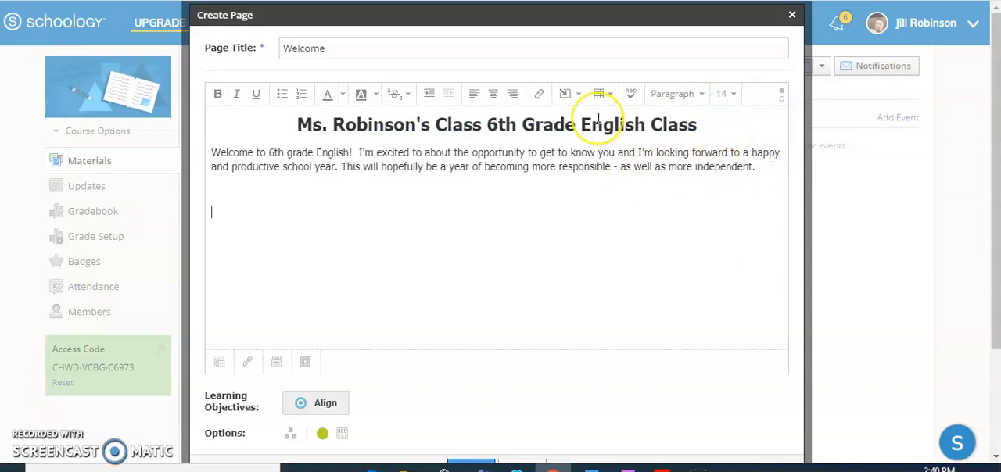
mouse_move(566, 94)
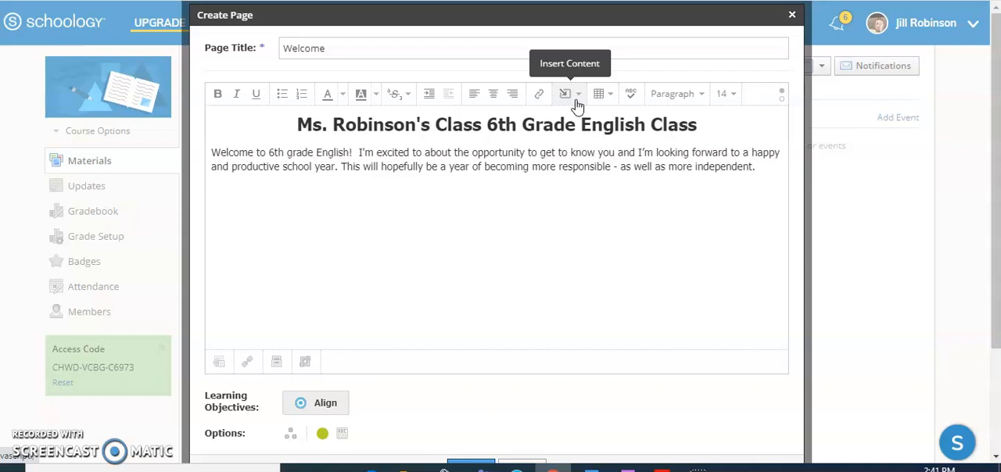
Insert an image, choosing the 'blackboard' file from the Desktop to upload.
left_click(575, 94)
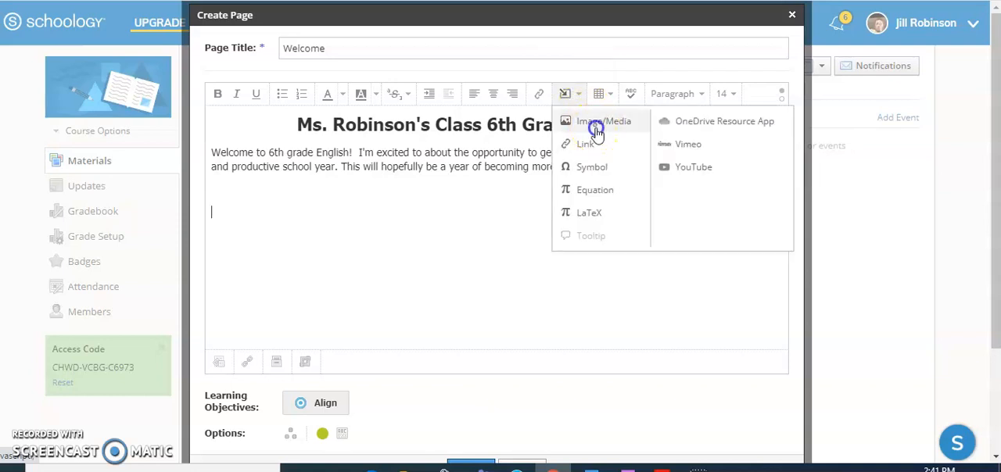
left_click(604, 120)
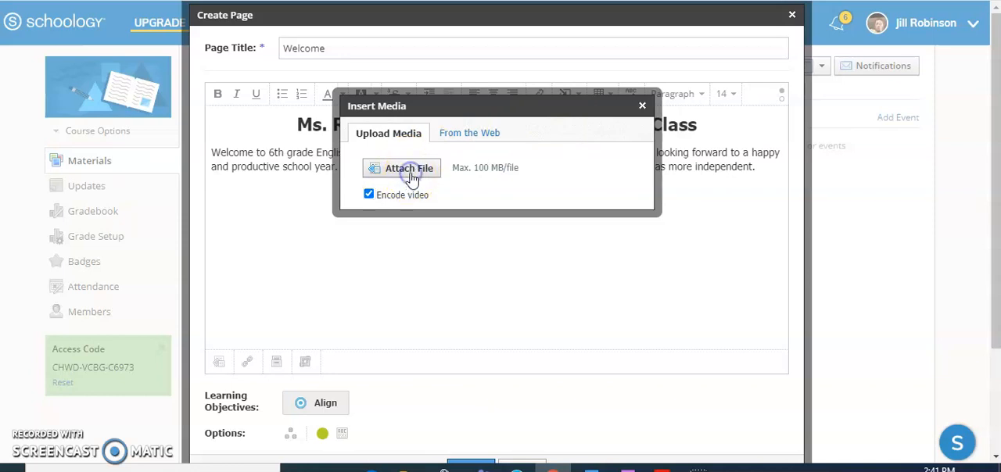
left_click(401, 168)
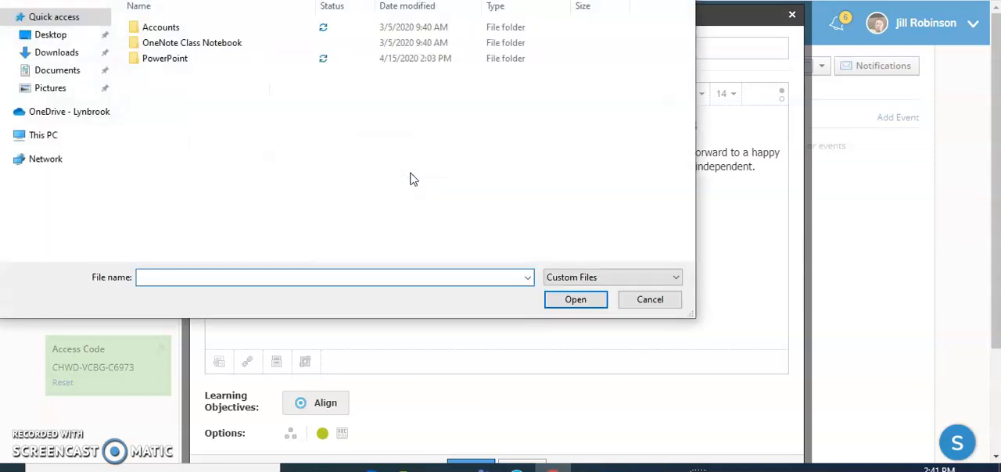
left_click(50, 35)
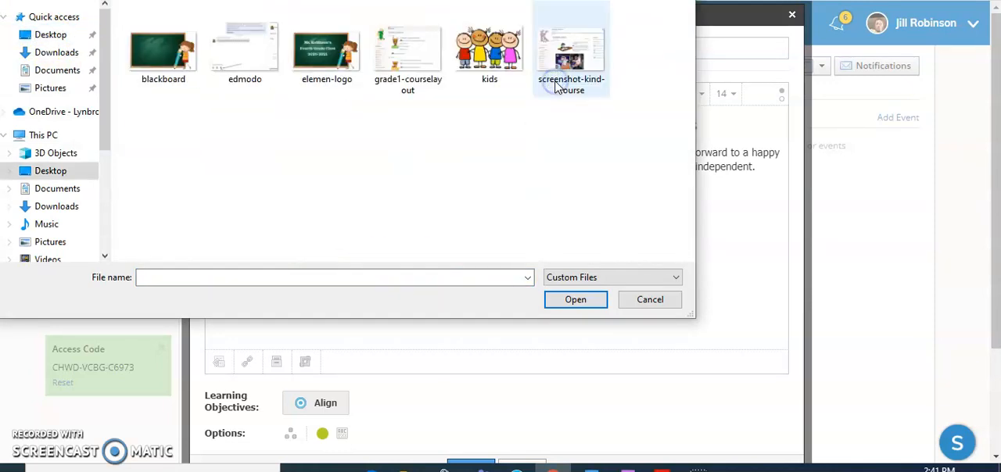
left_click(163, 47)
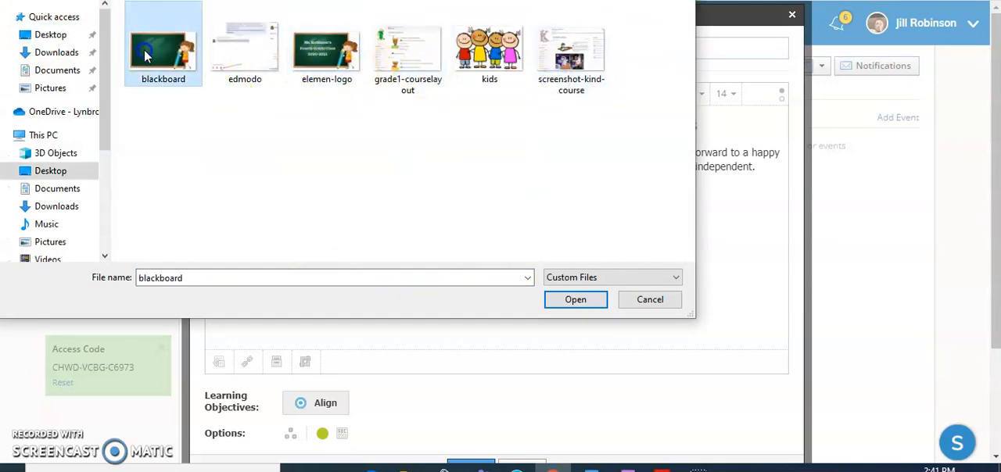
left_click(576, 300)
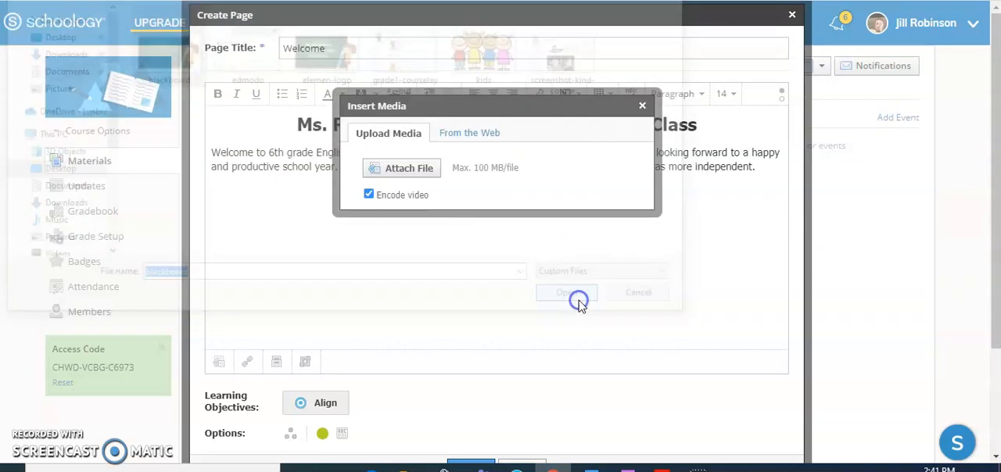
Place the uploaded blackboard picture on the page and center-align it.
left_click(566, 294)
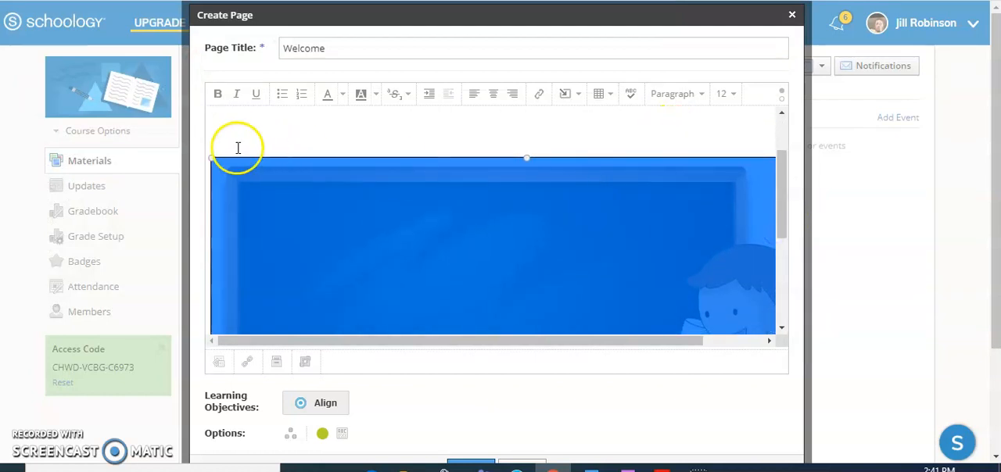
mouse_move(213, 158)
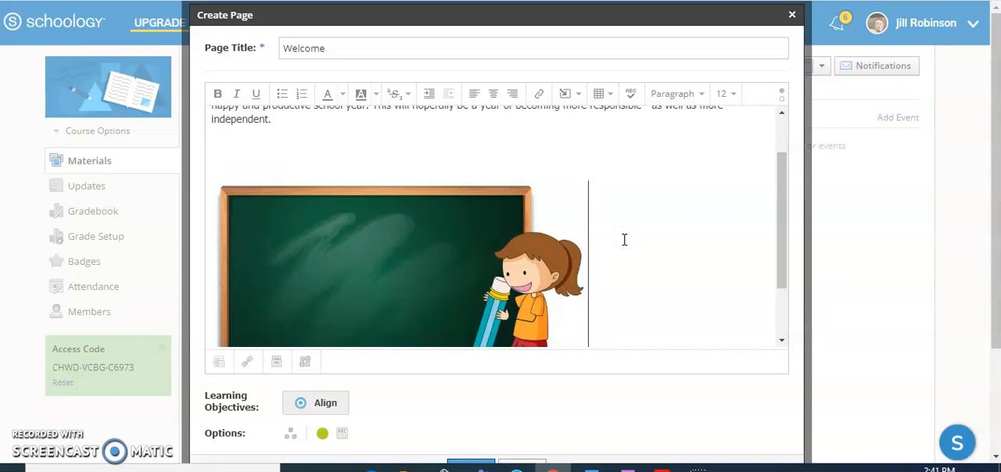
mouse_move(493, 94)
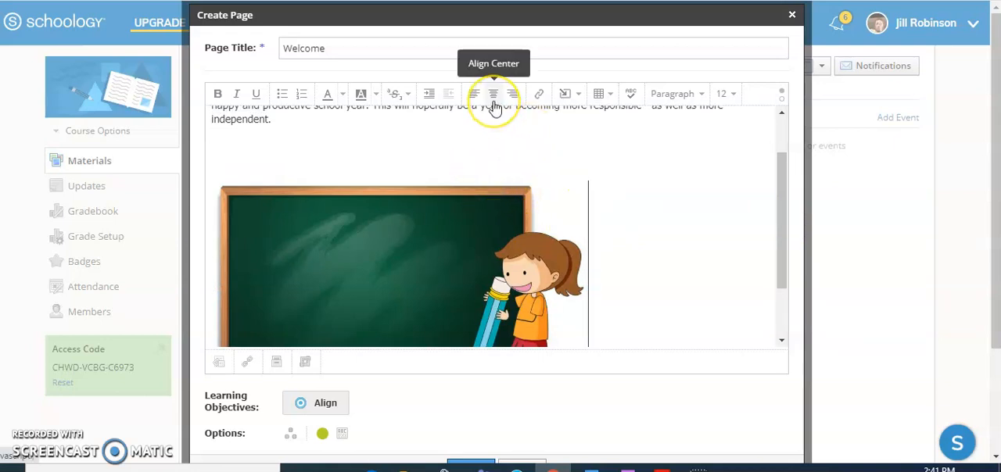
left_click(494, 94)
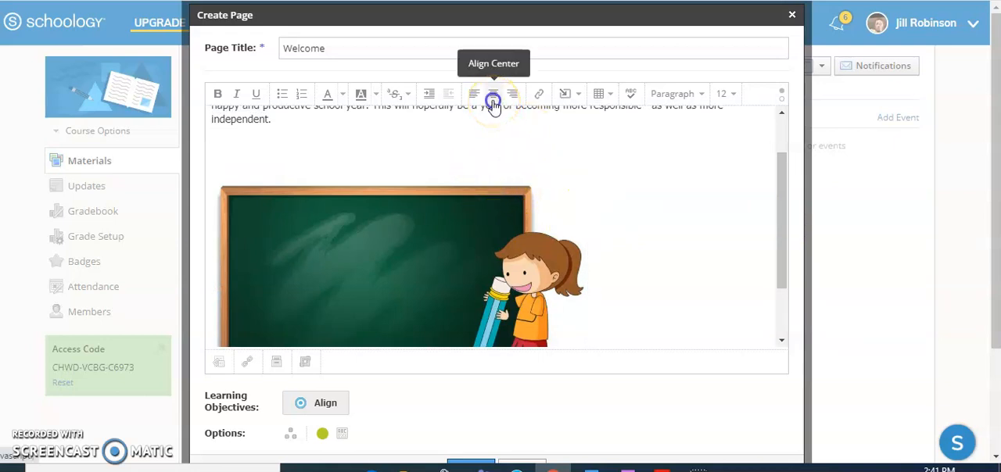
left_click(492, 94)
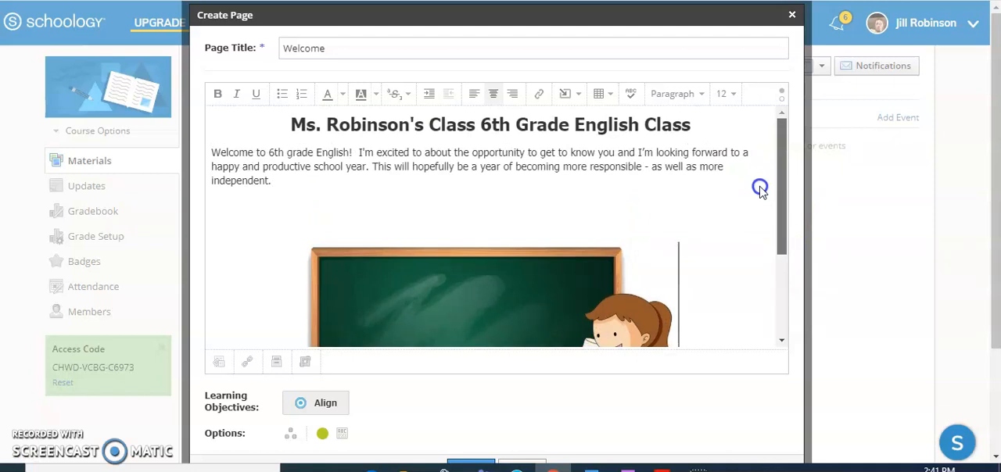
scroll("down", 3)
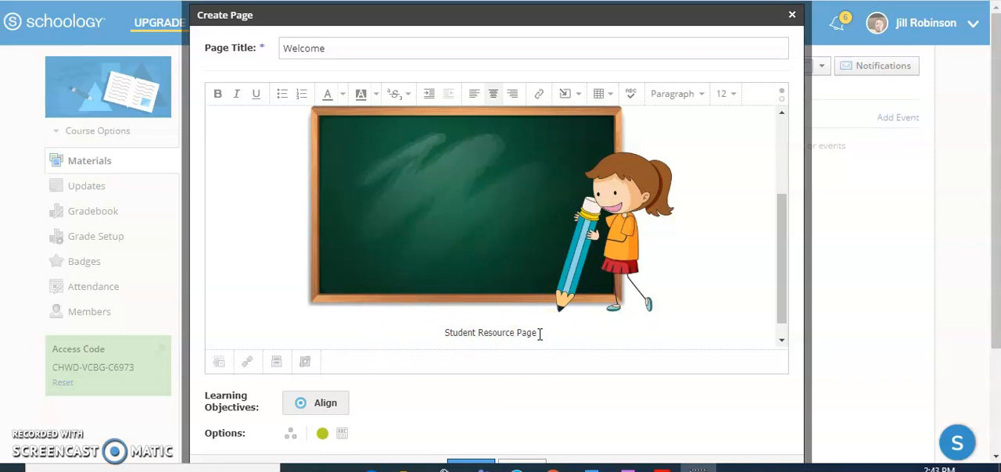
mouse_move(441, 336)
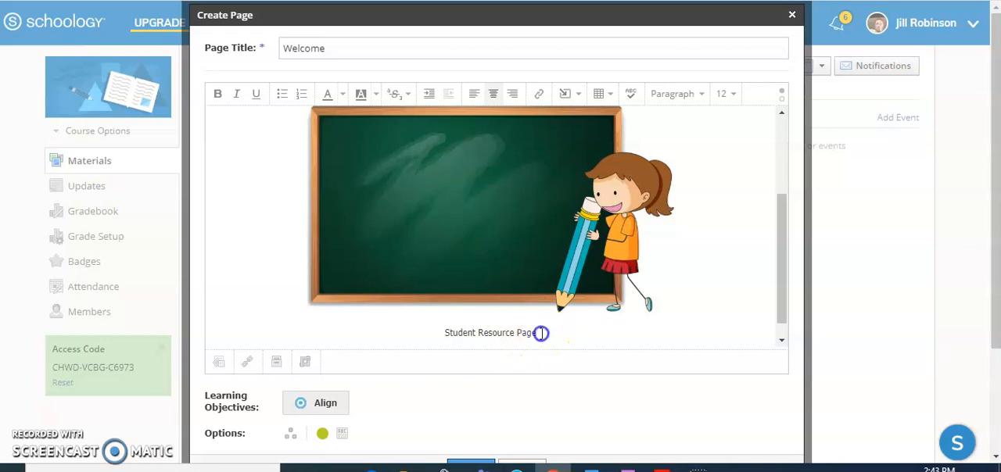
Link the 'Student Resource Page' text to gydept/2014/12/1/392502/page.aspx.
double_click(491, 333)
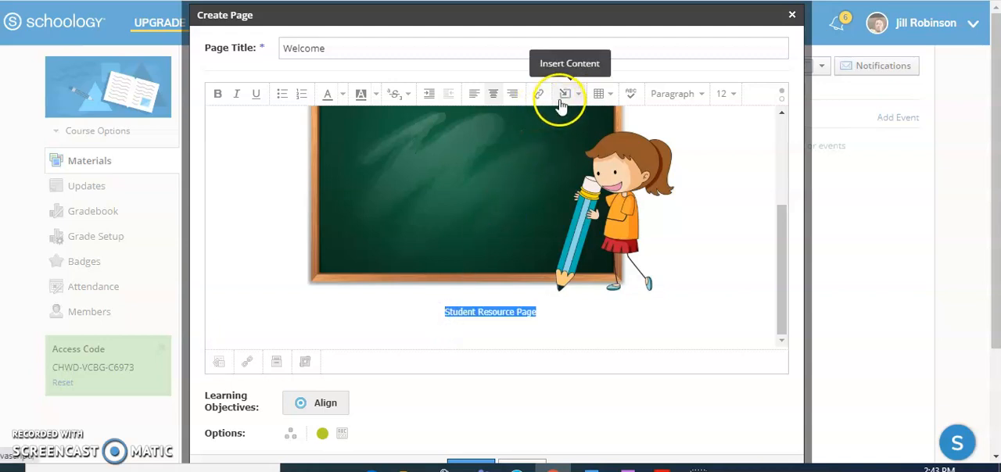
left_click(561, 94)
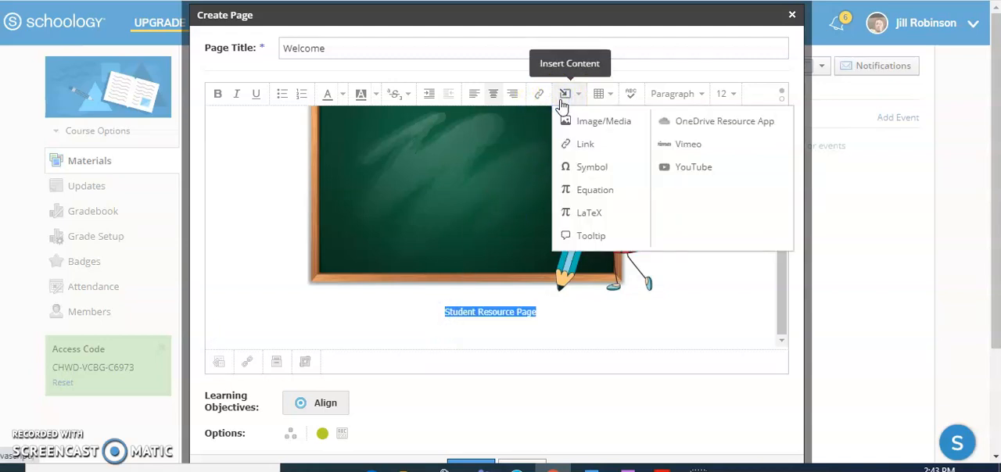
mouse_move(539, 94)
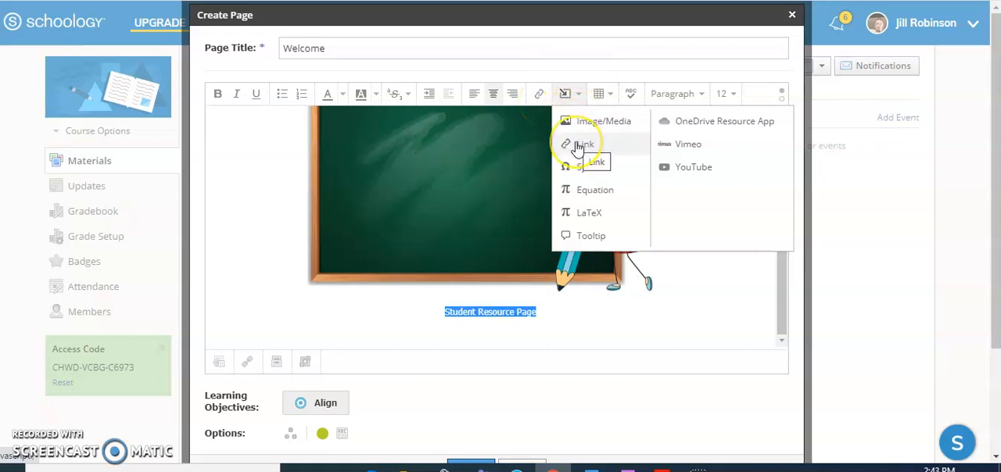
left_click(578, 144)
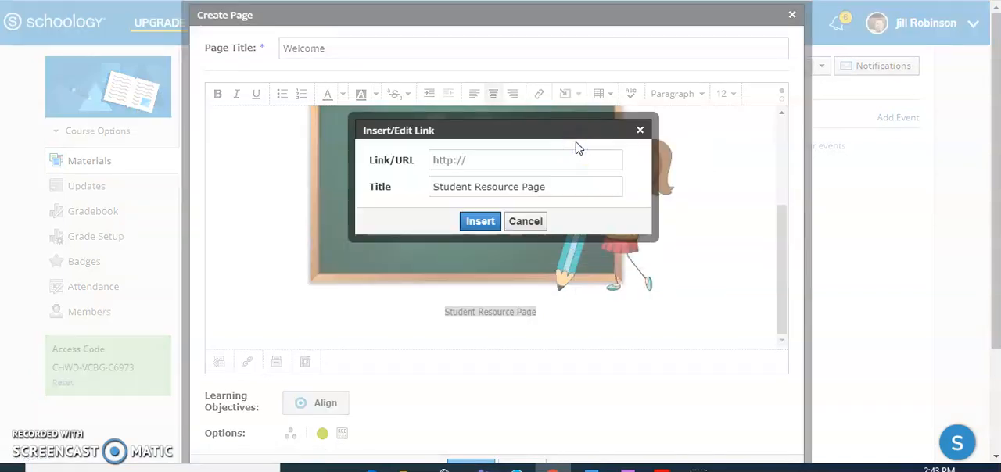
type("gydept/2014/12/1/392502/page.aspx")
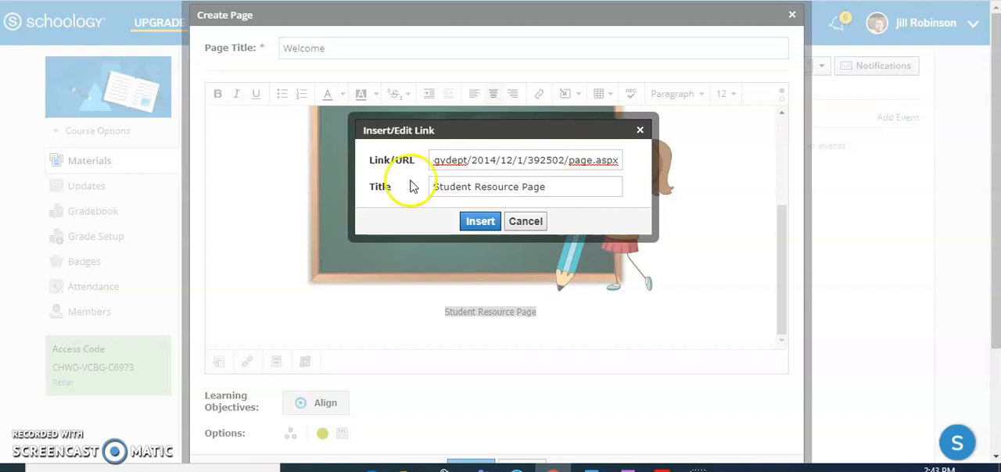
mouse_move(466, 318)
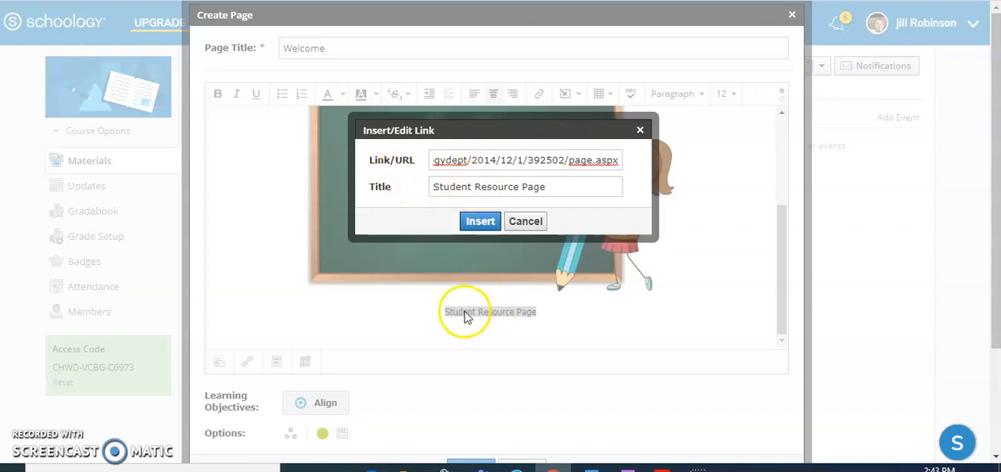
left_click(478, 222)
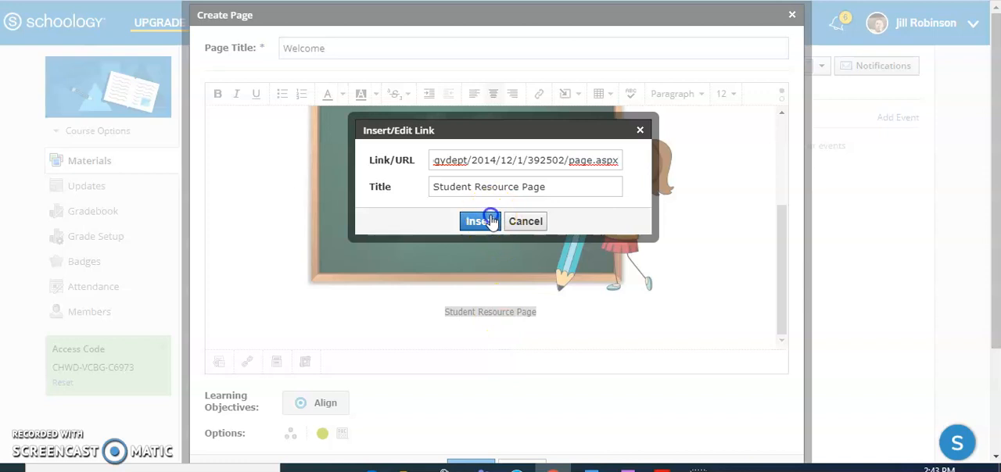
left_click(478, 222)
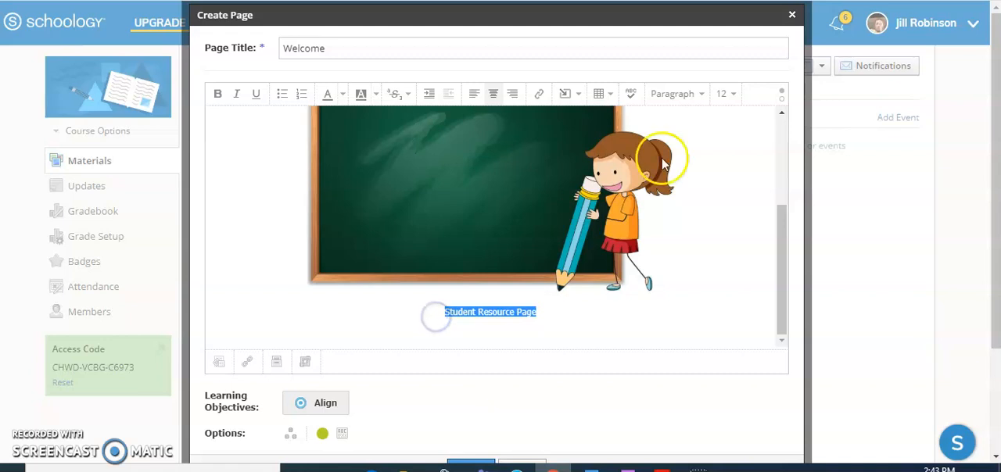
Raise the link text font size, first to 16 then to 24.
left_click(723, 94)
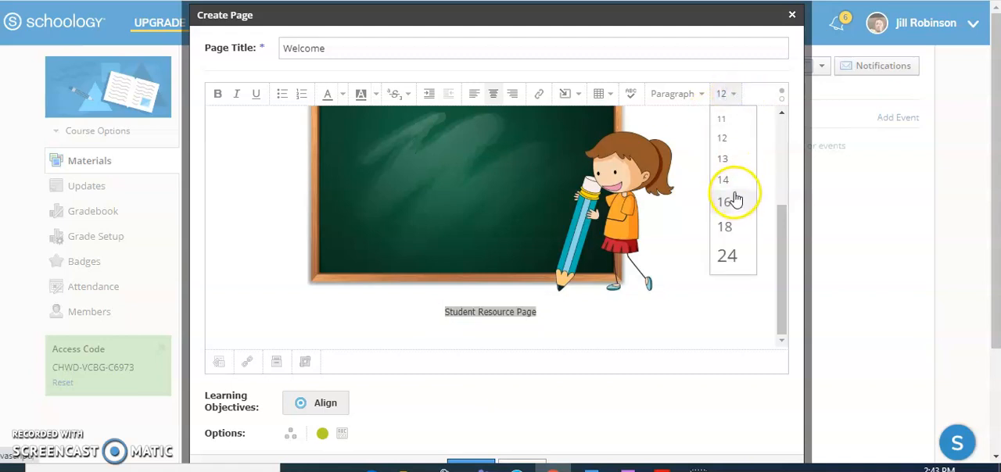
left_click(725, 202)
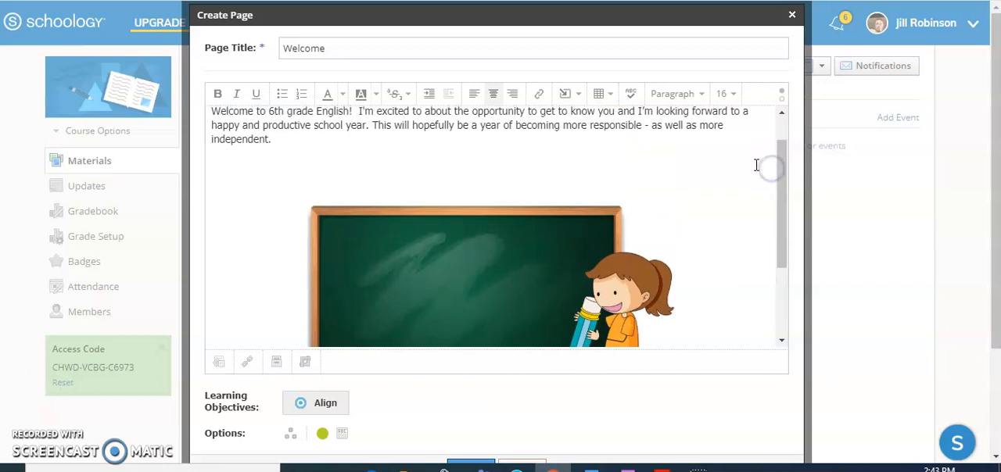
left_click(569, 94)
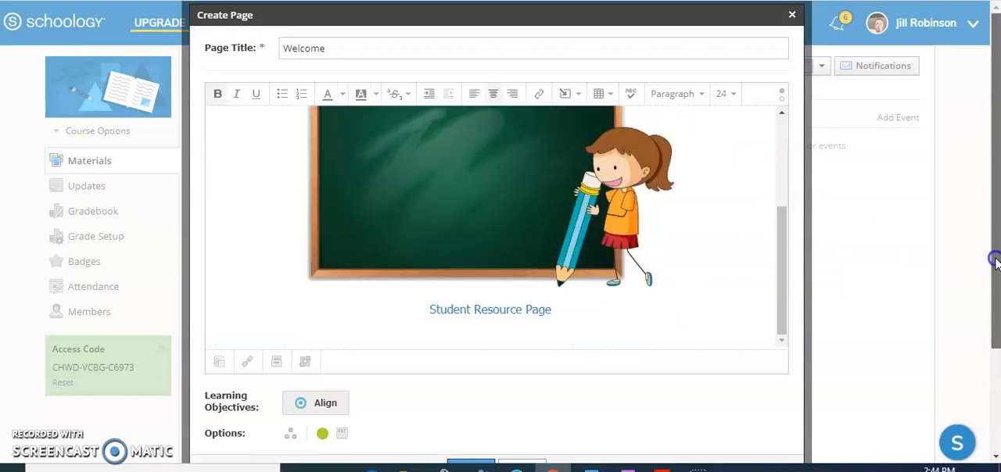
Leave 'Display on new page' off so it shows inline, then create the Welcome page.
scroll("down", 3)
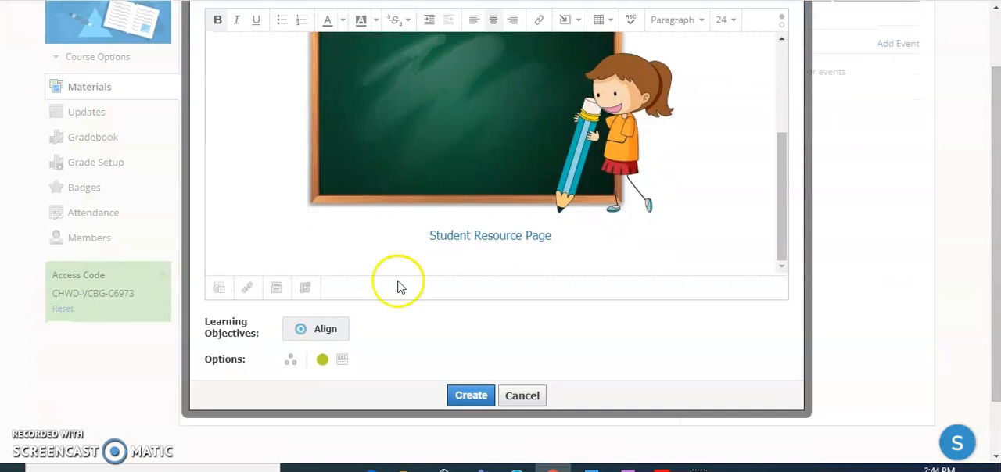
mouse_move(225, 367)
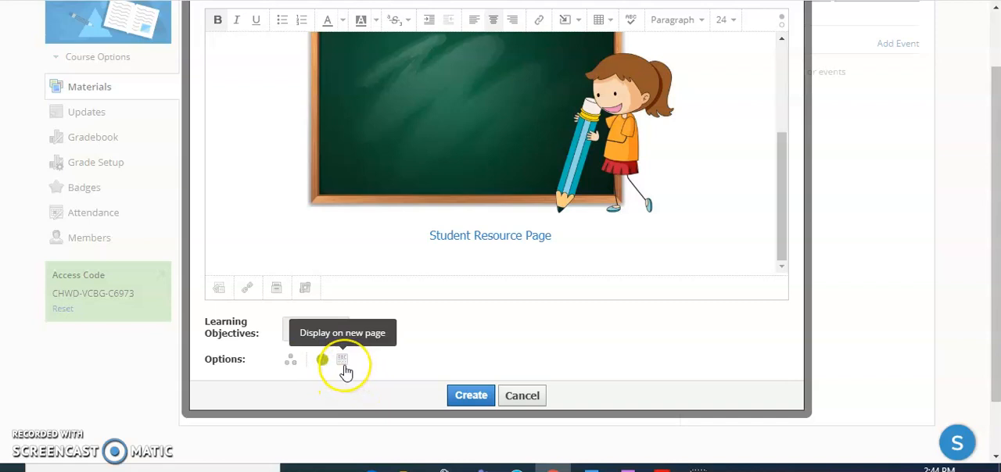
left_click(322, 359)
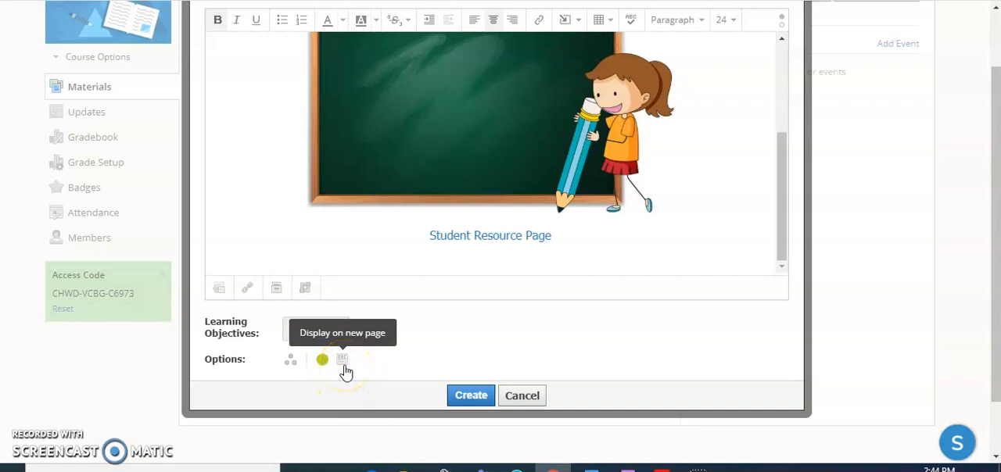
left_click(338, 360)
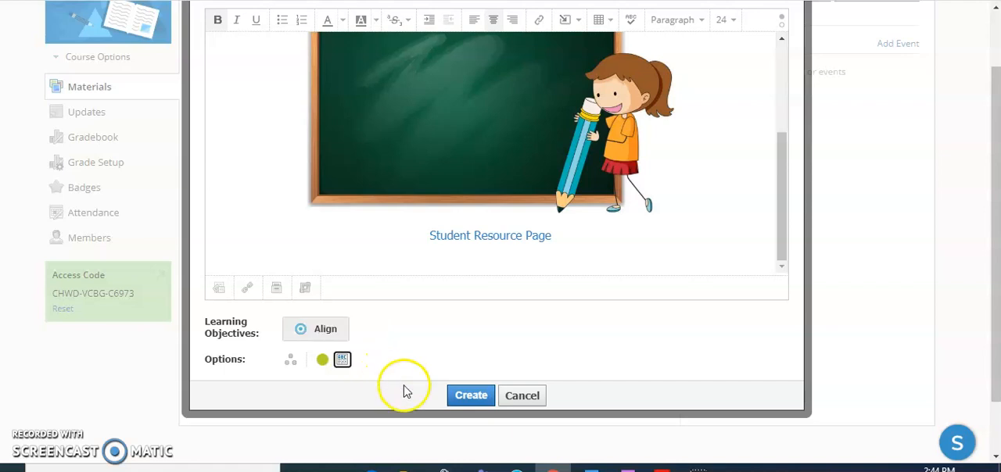
left_click(469, 396)
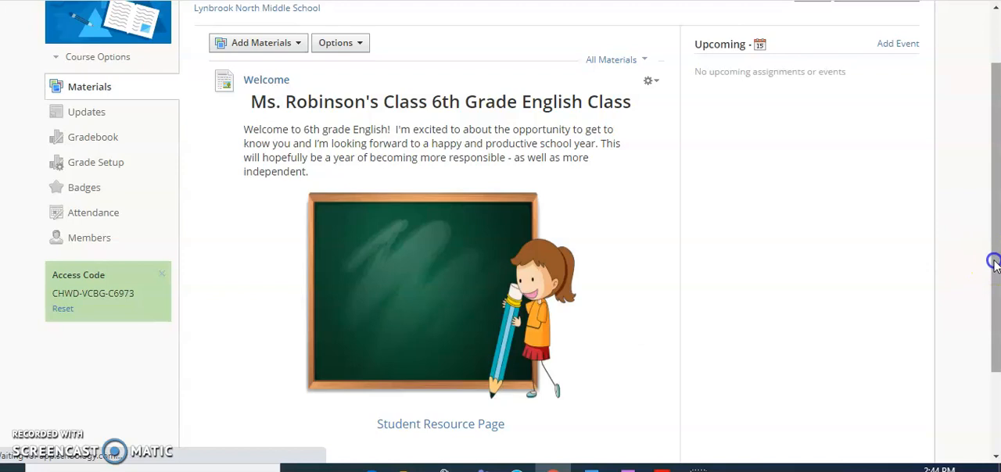
Show the gear-icon actions for the Welcome item on the Materials list.
scroll("down", 3)
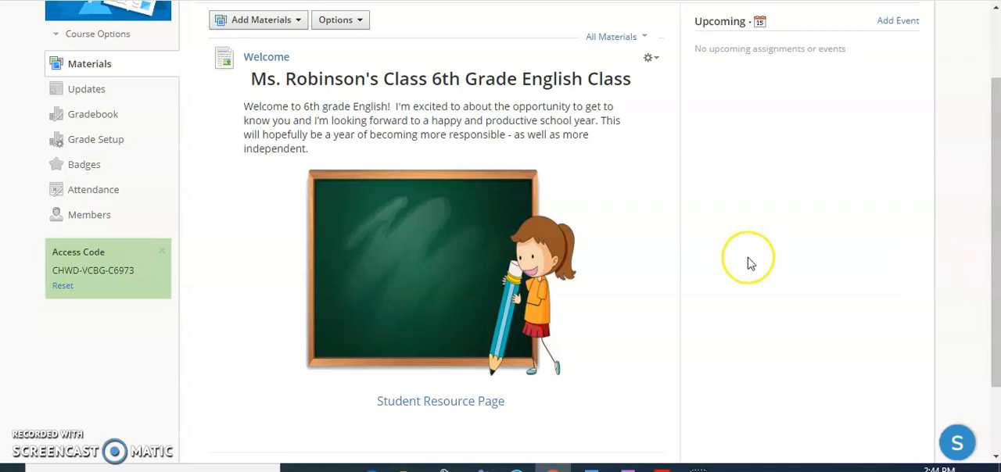
mouse_move(693, 109)
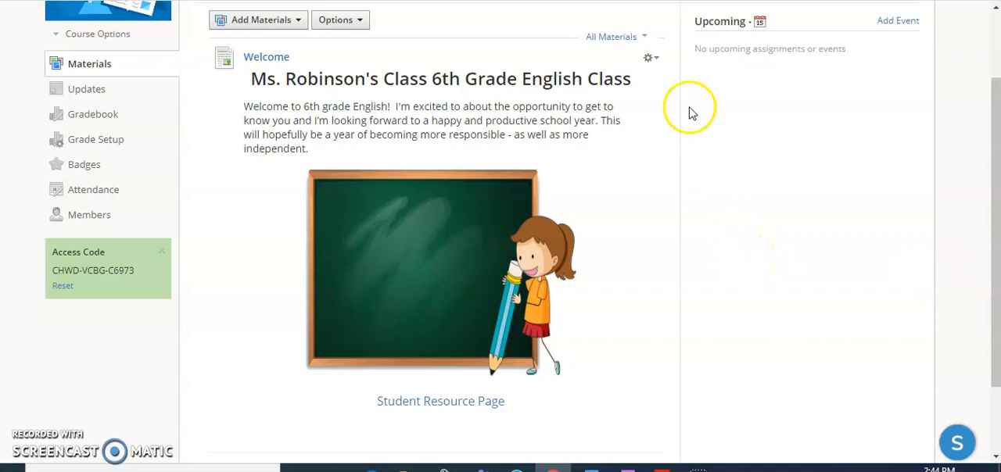
left_click(650, 56)
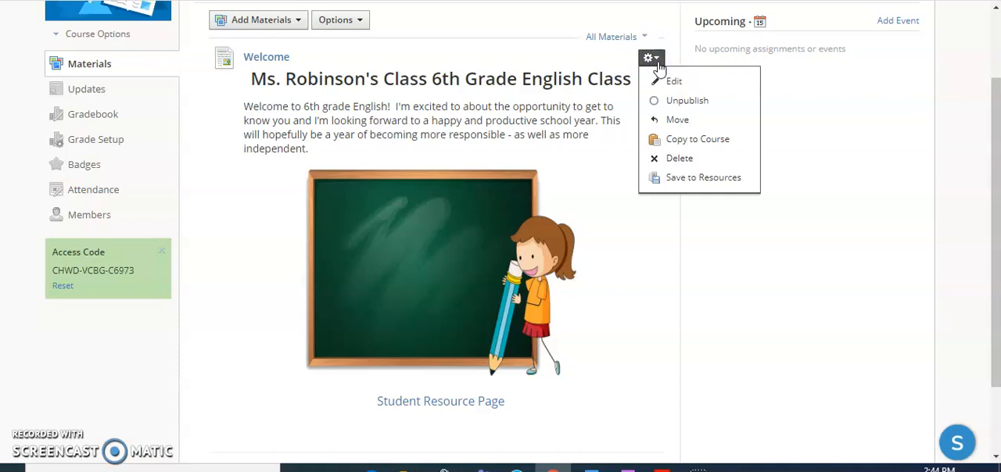
mouse_move(658, 75)
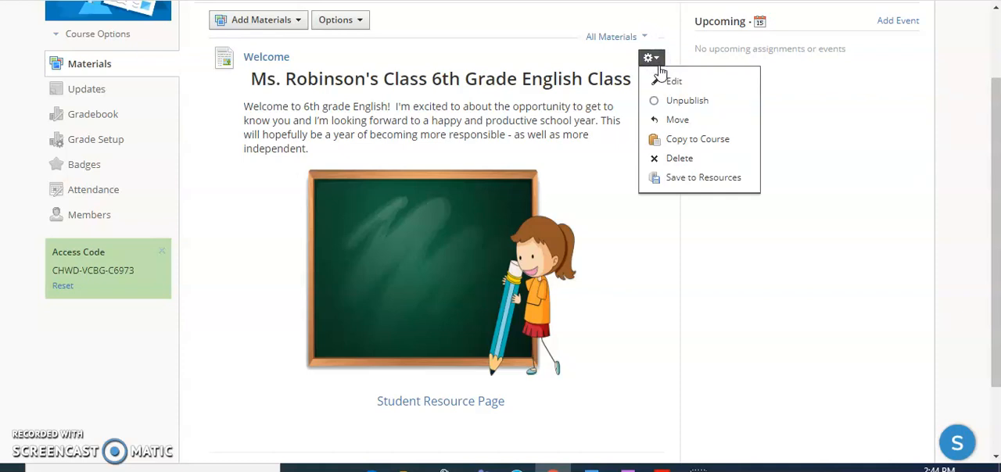
mouse_move(672, 85)
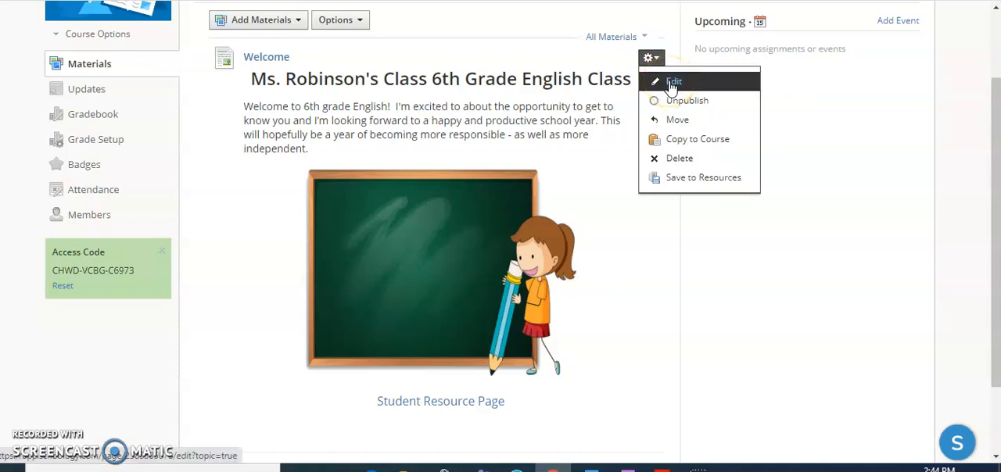